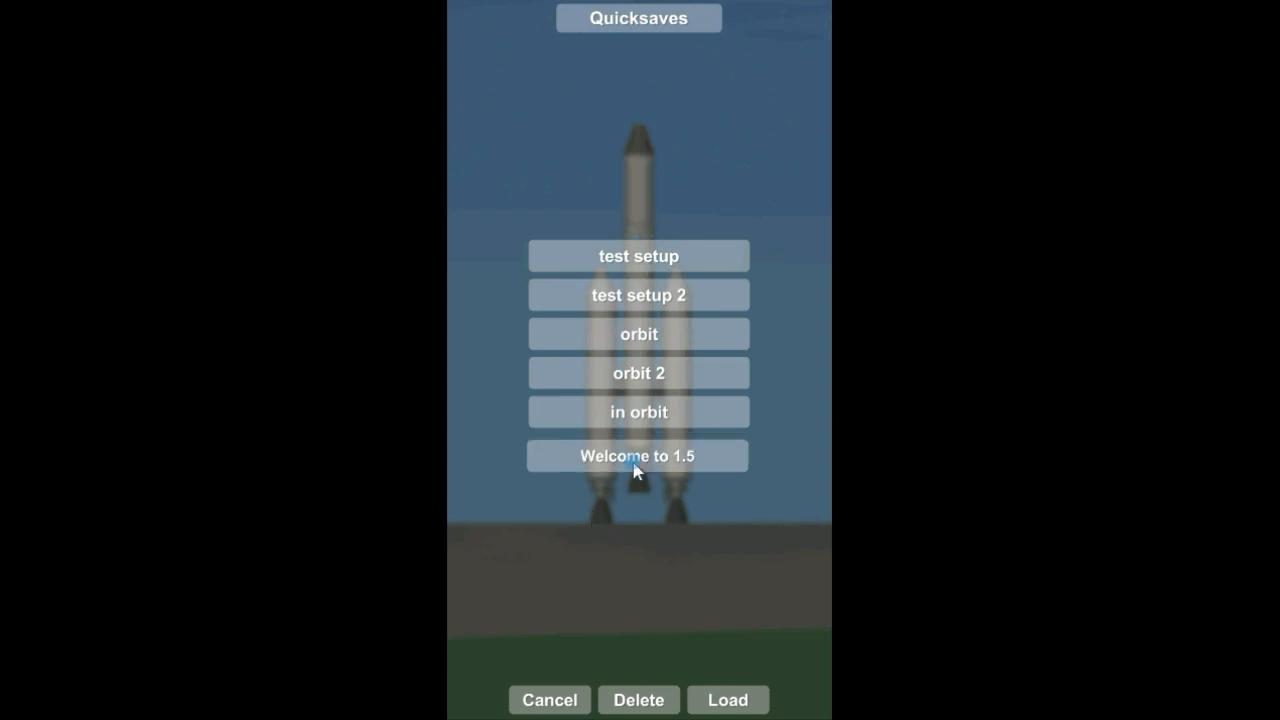
Step: Drag the 'Welcome to 1.5' quicksave to a new position in the list
drag(638, 456, 676, 280)
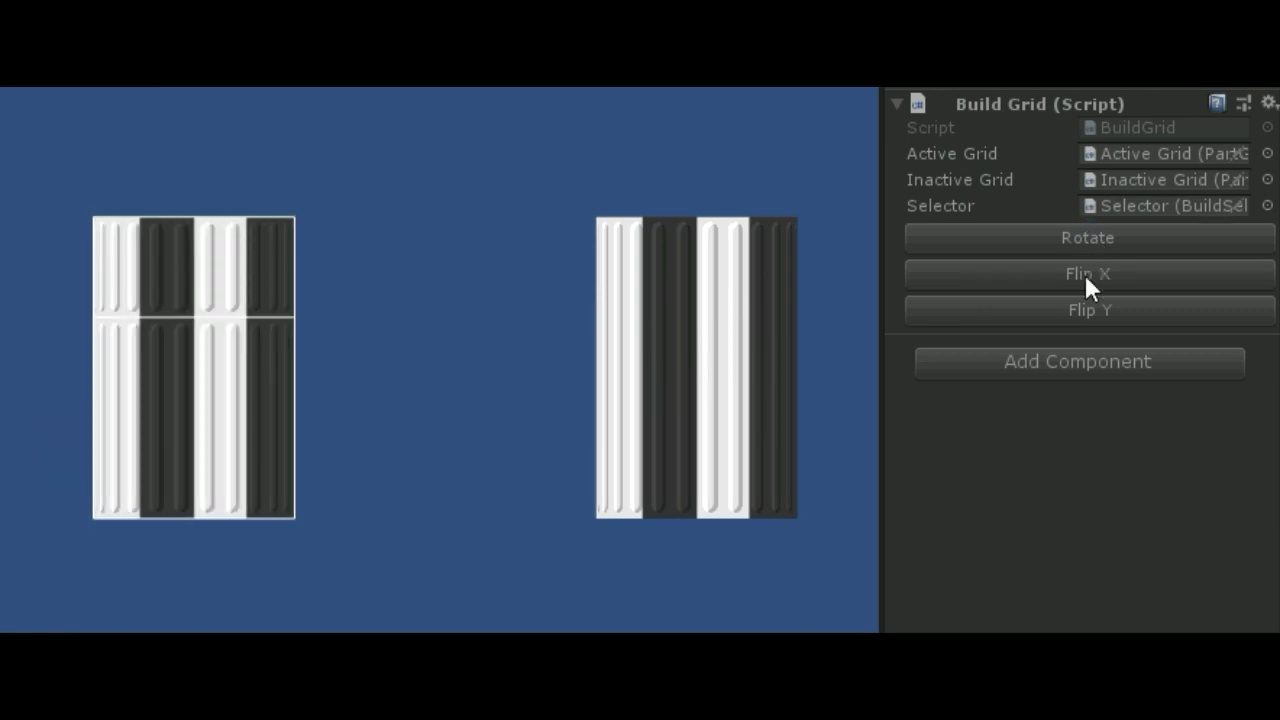
Step: Flip the selected parts horizontally with Flip X on the Build Grid
click(1088, 272)
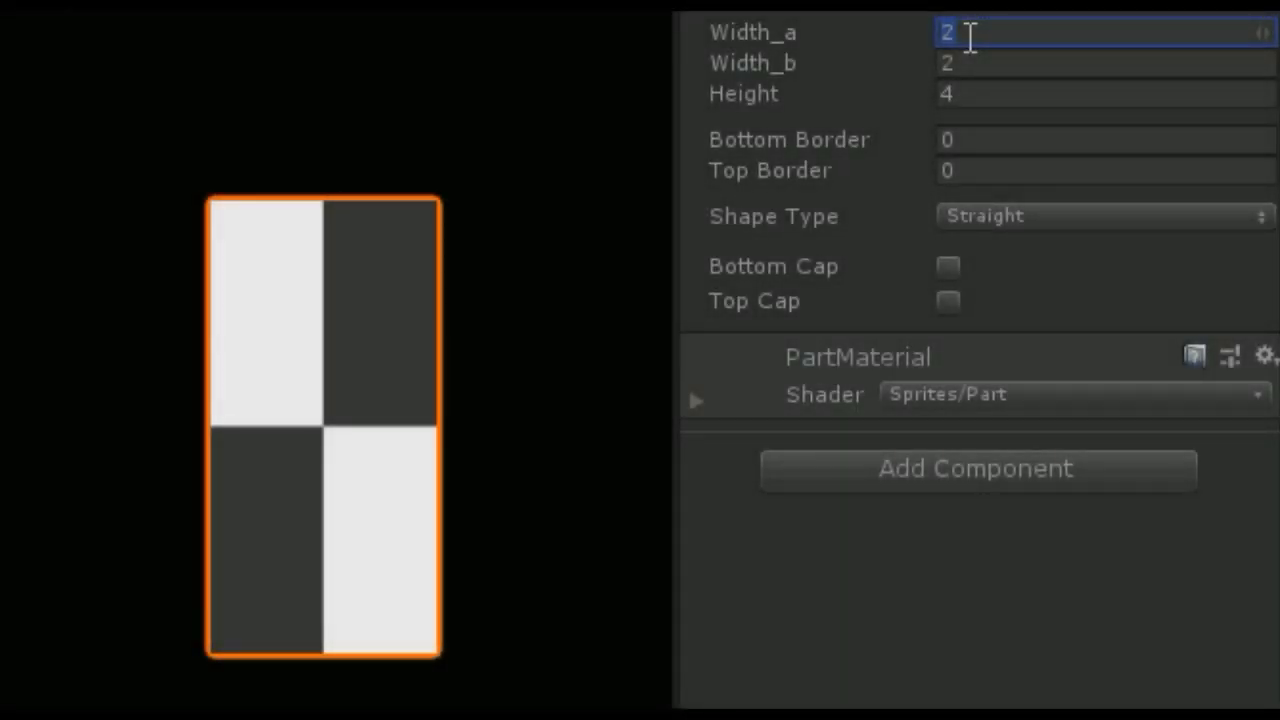
Step: Try curved then straight sides, and set the part's top width to 1
click(1100, 216)
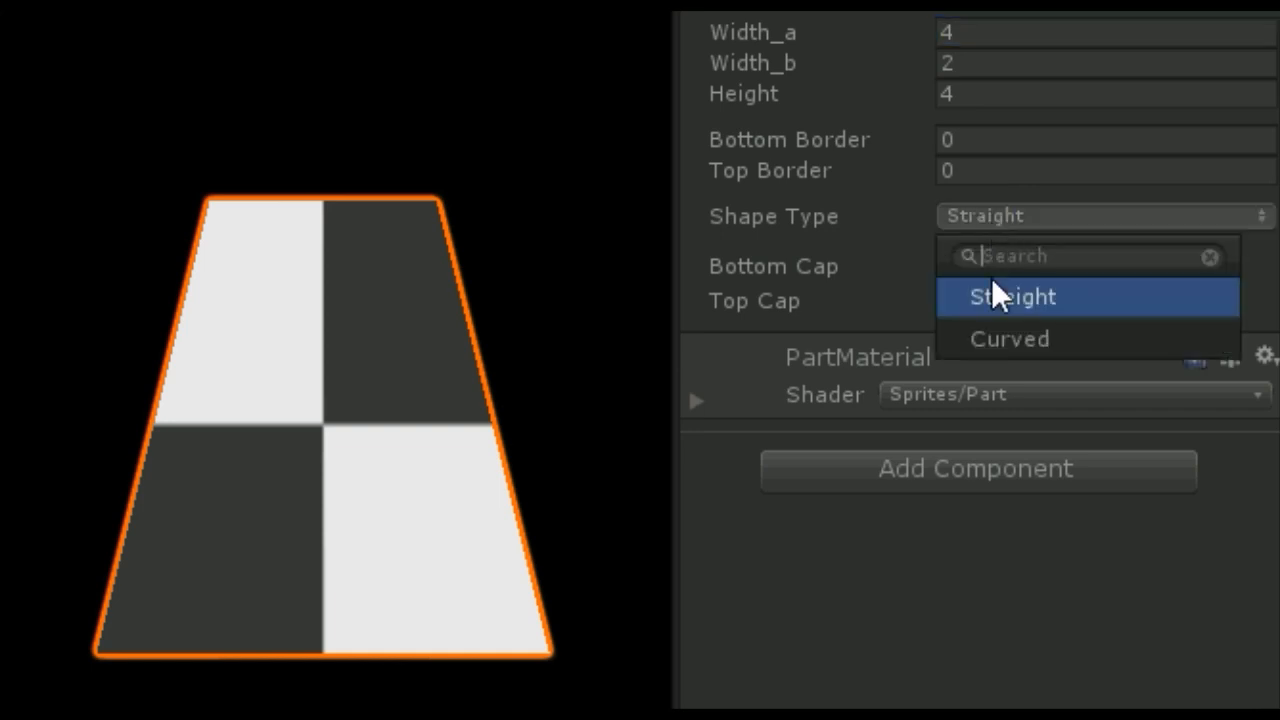
click(1008, 338)
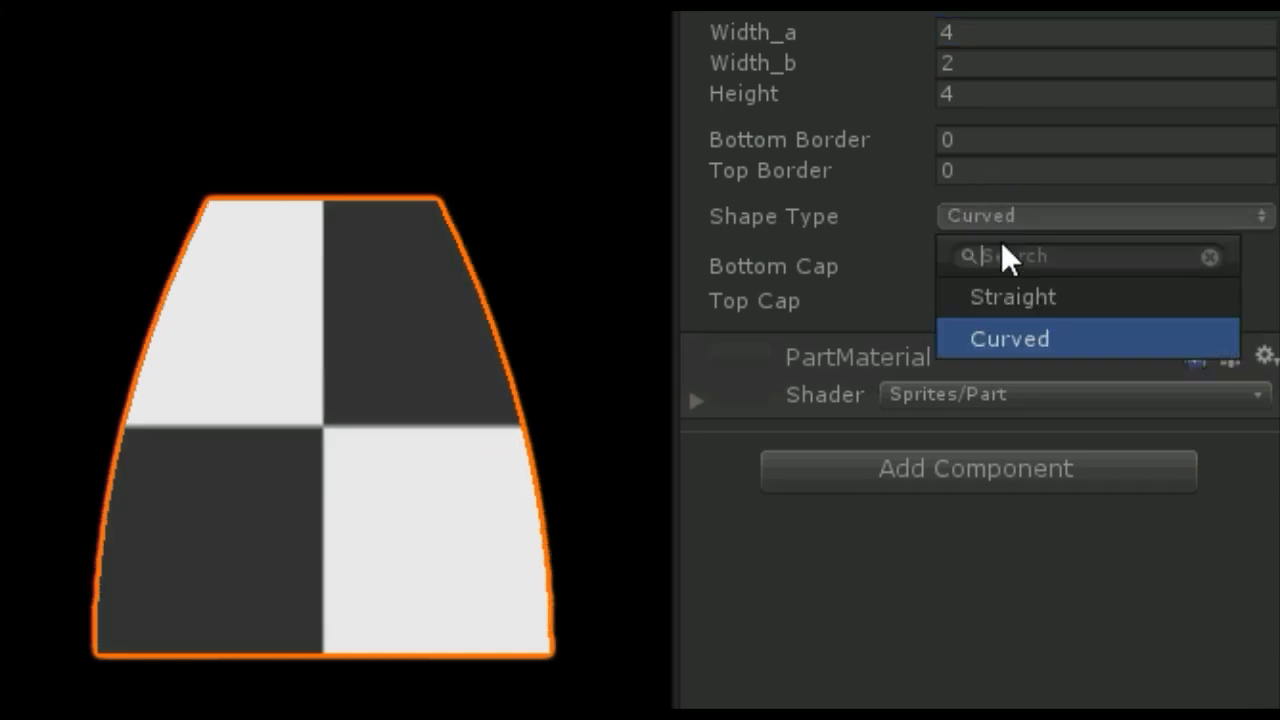
click(1012, 296)
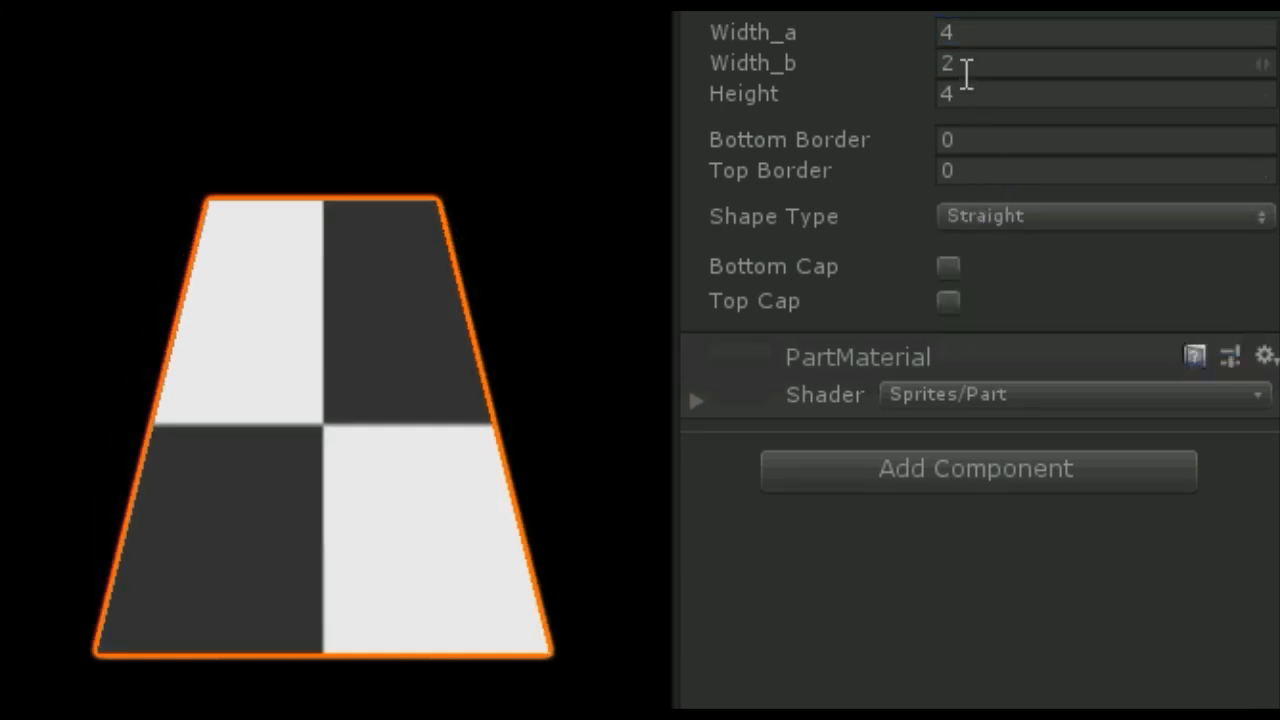
click(948, 300)
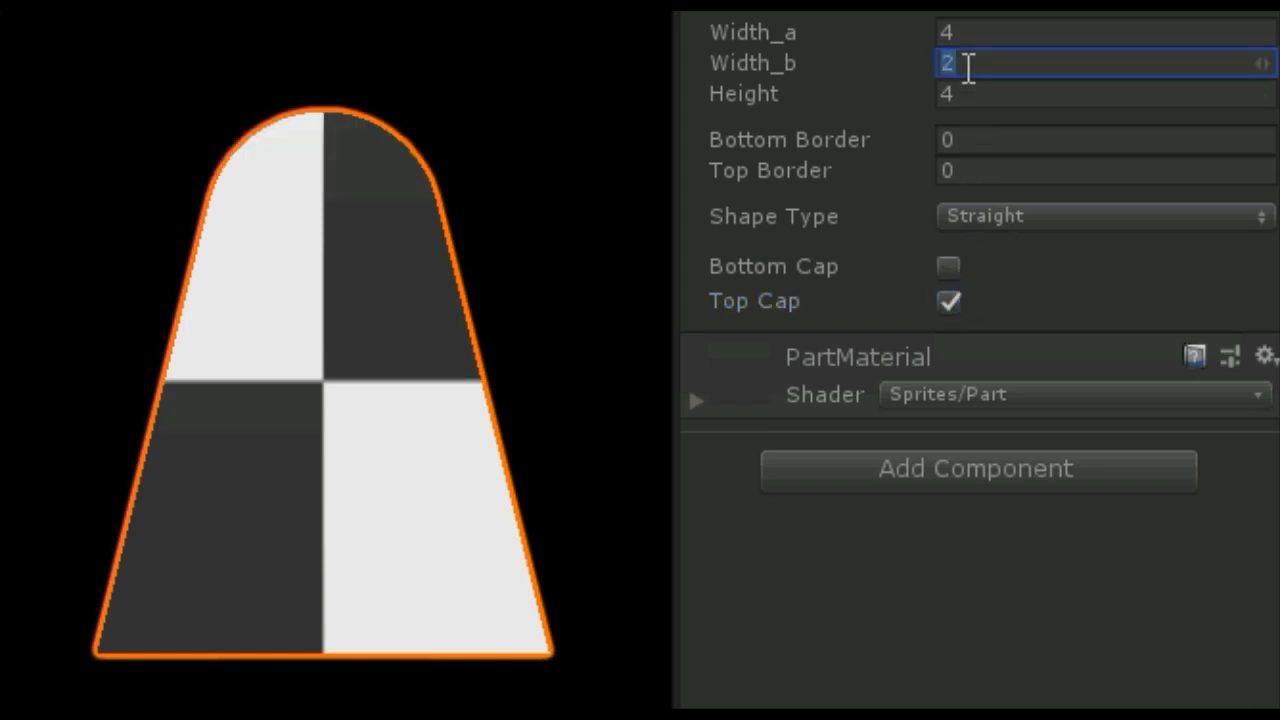
text(1)
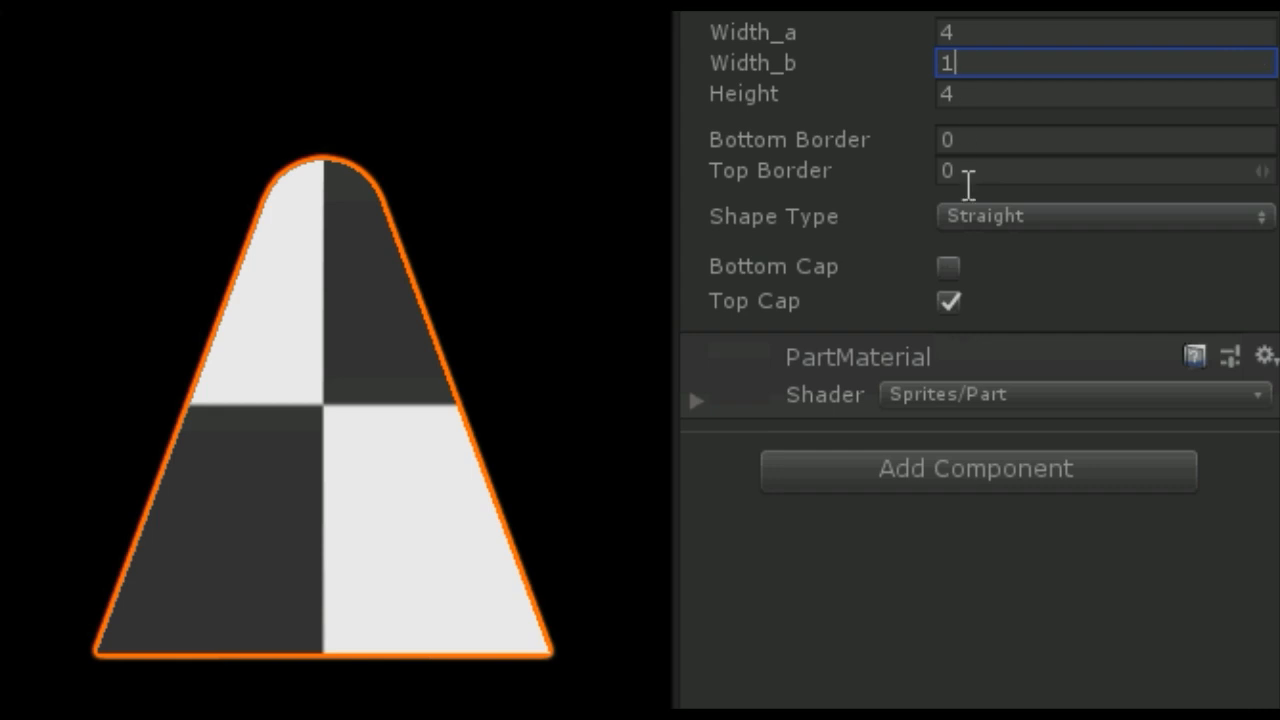
Step: Give the narrow-topped cone curved sides and a bottom border of .5
click(1100, 216)
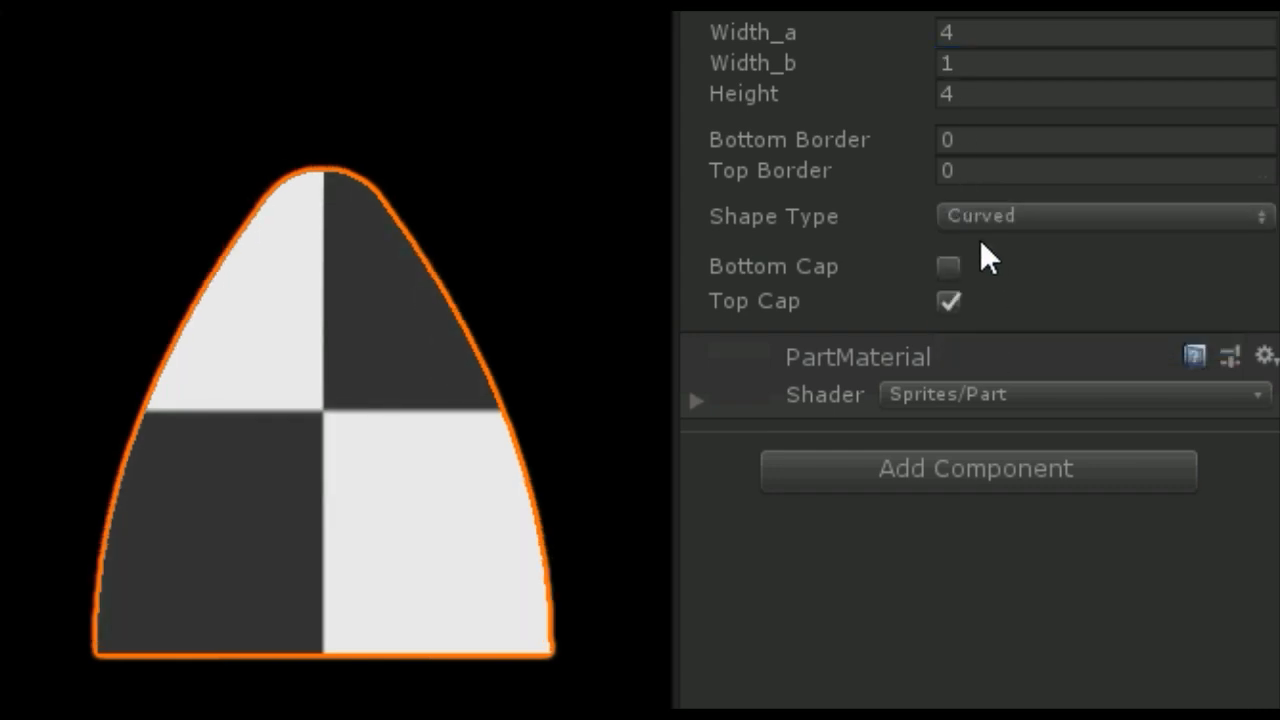
click(1100, 216)
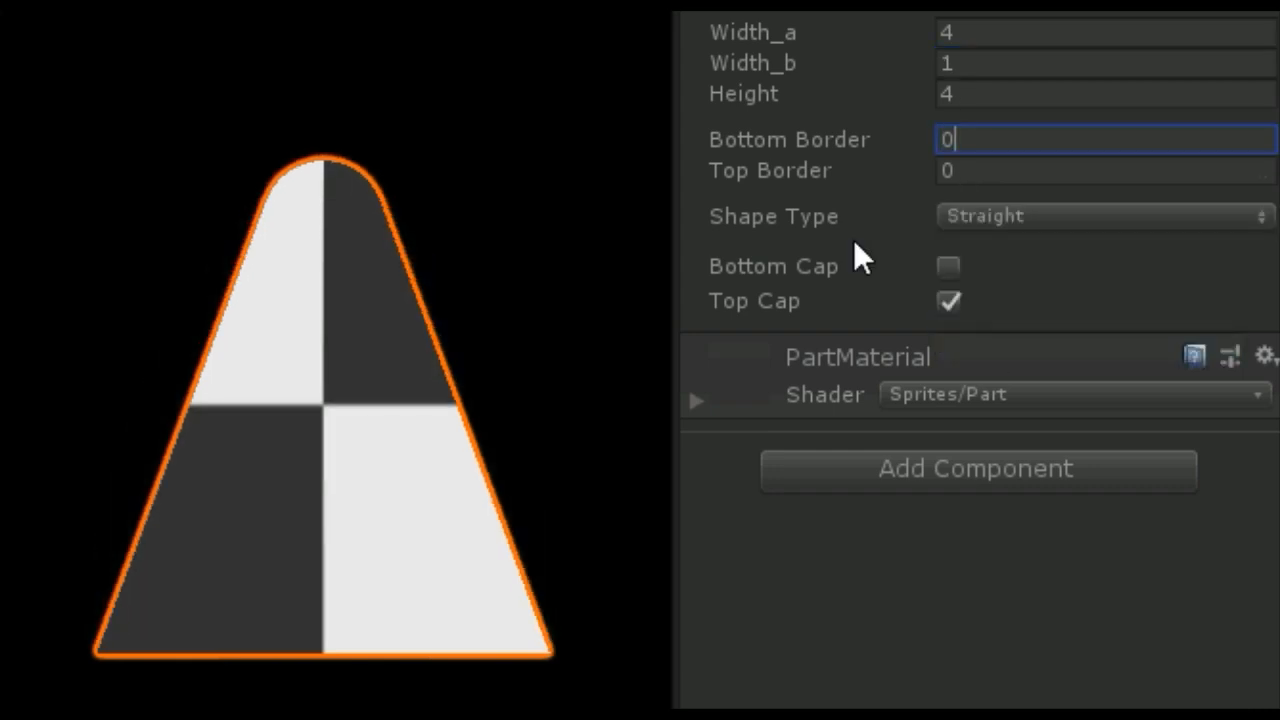
text(.5)
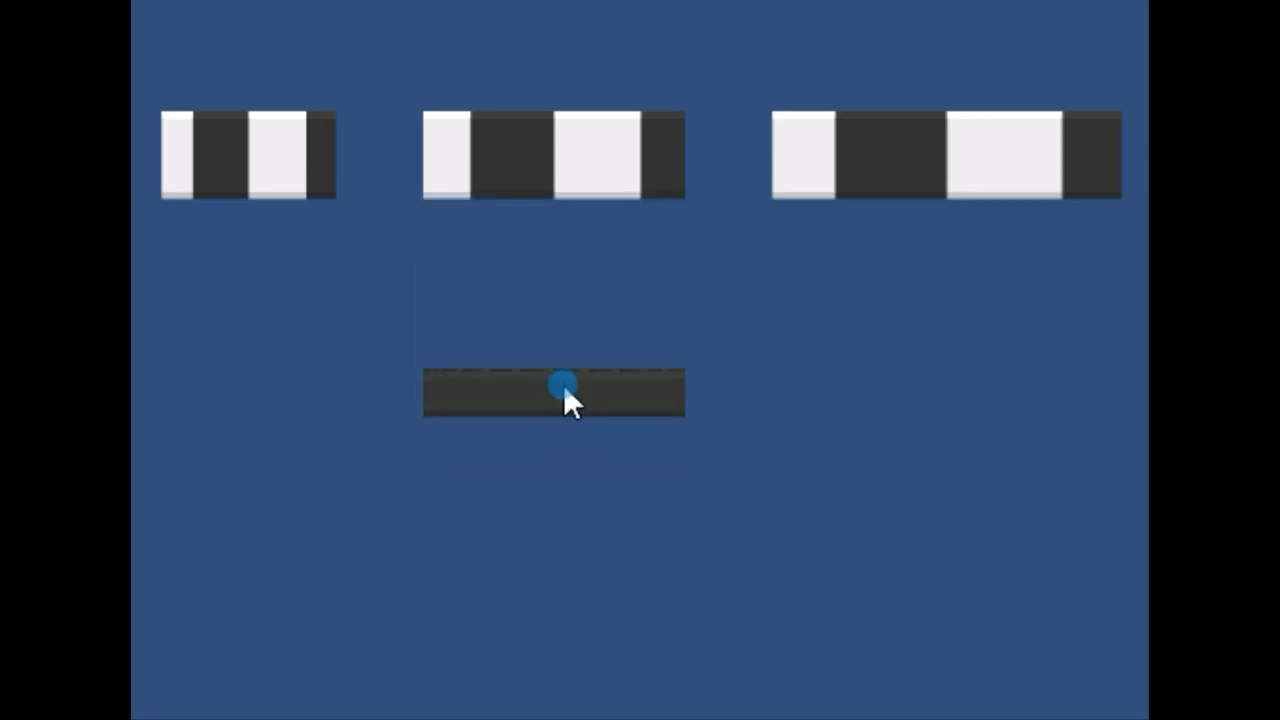
drag(564, 390, 392, 442)
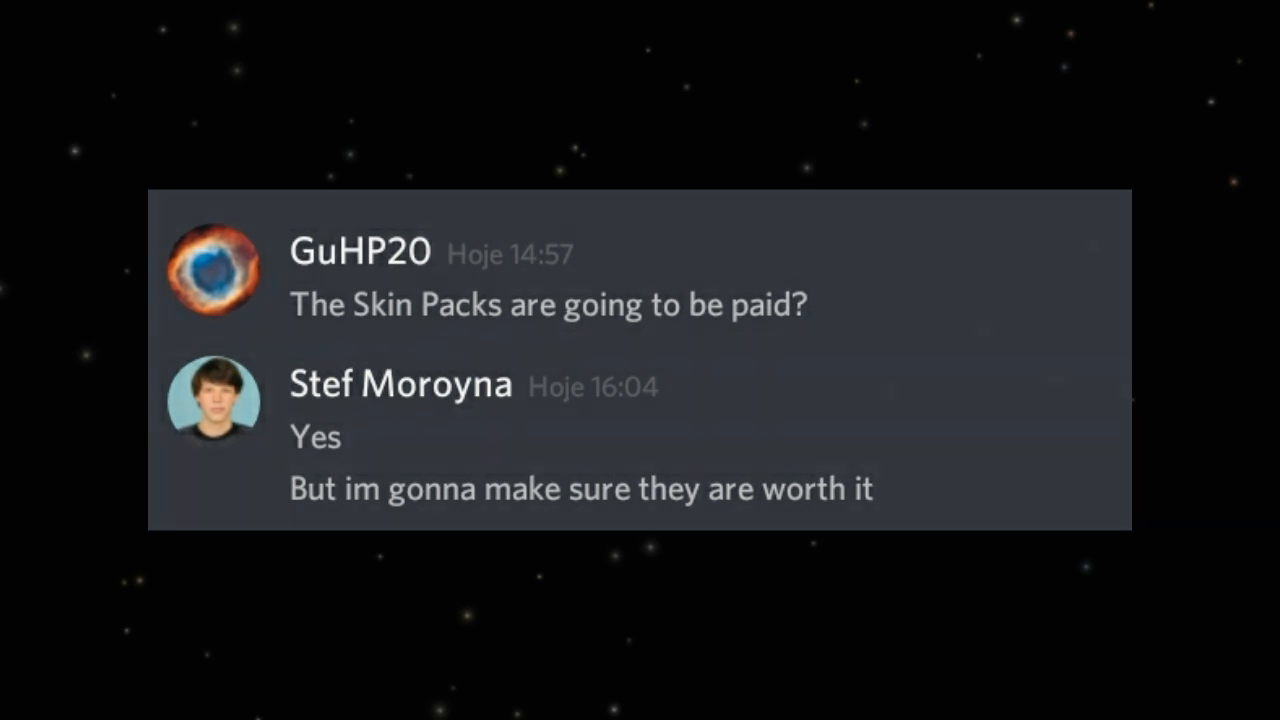
Step: Scroll down to the developer's reply that suggested features are already planned
scroll(down, 3)
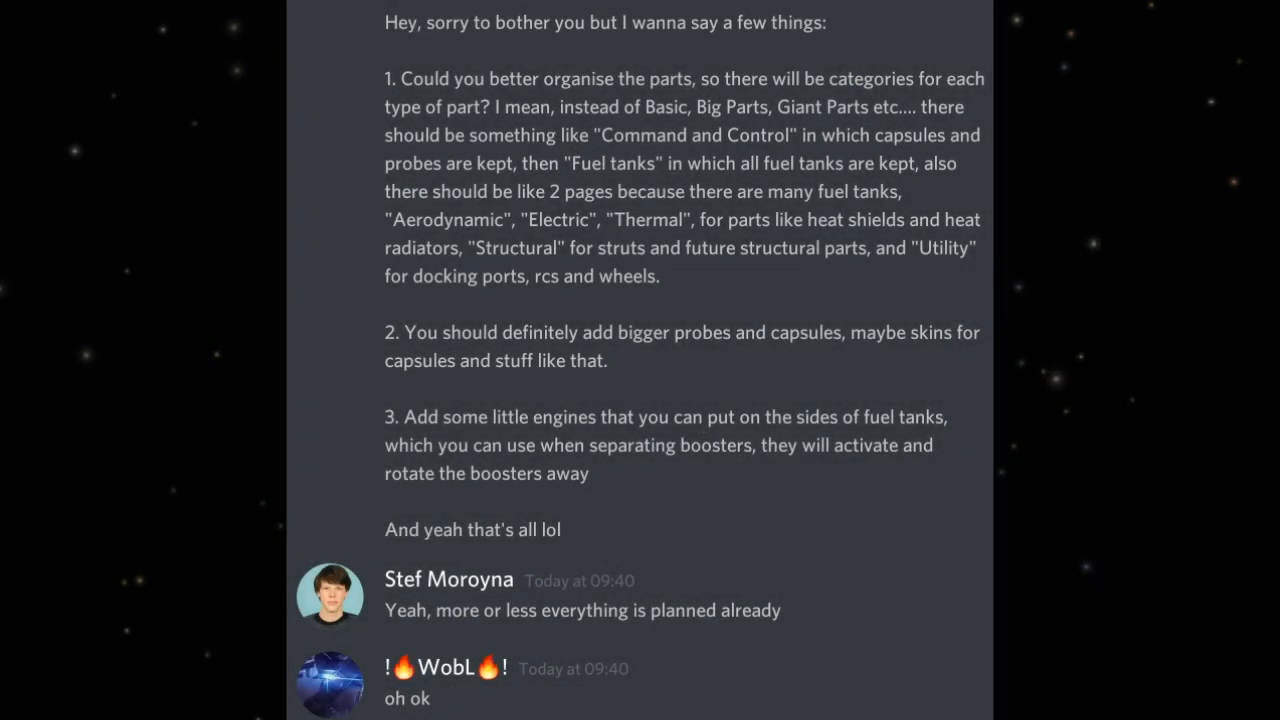